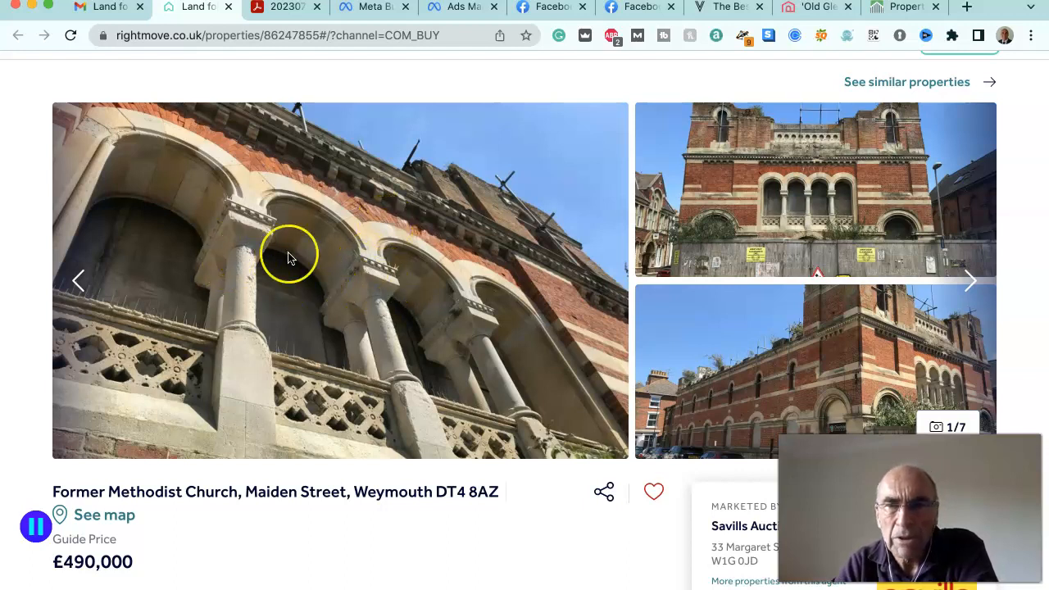
mouse_move(970, 282)
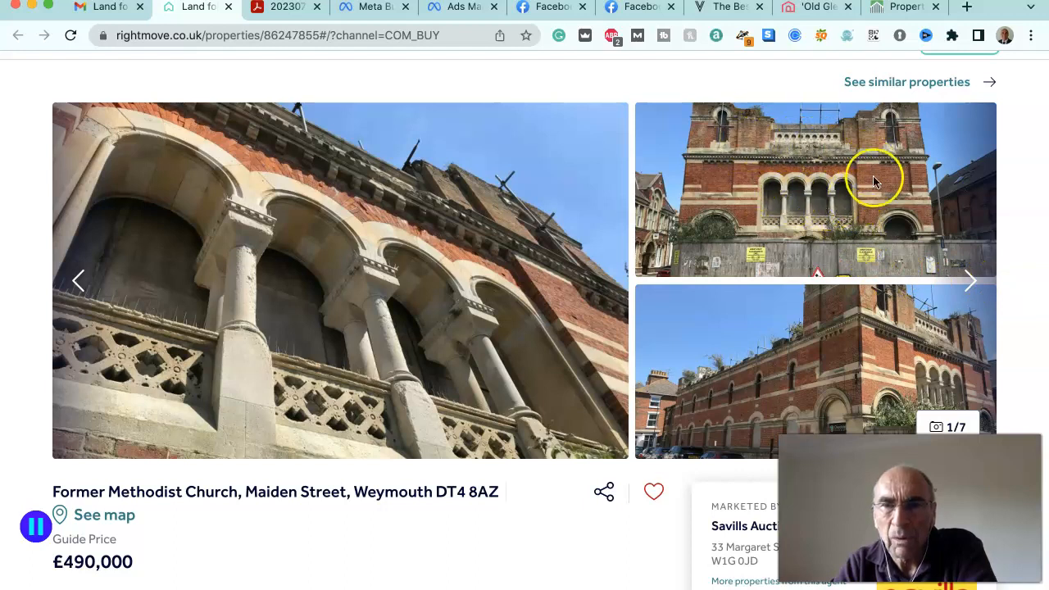
mouse_move(876, 206)
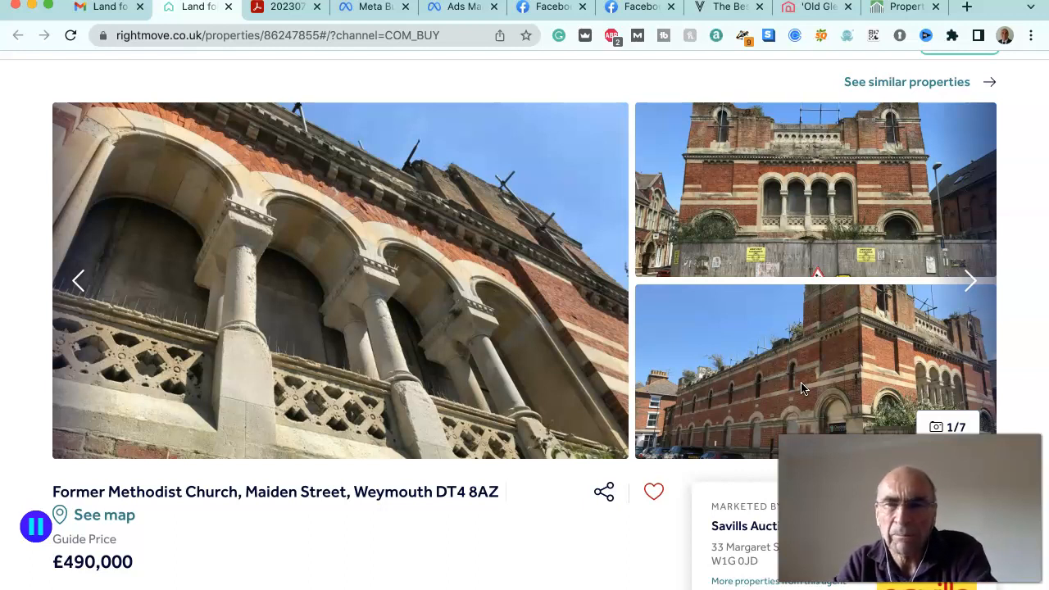
mouse_move(959, 367)
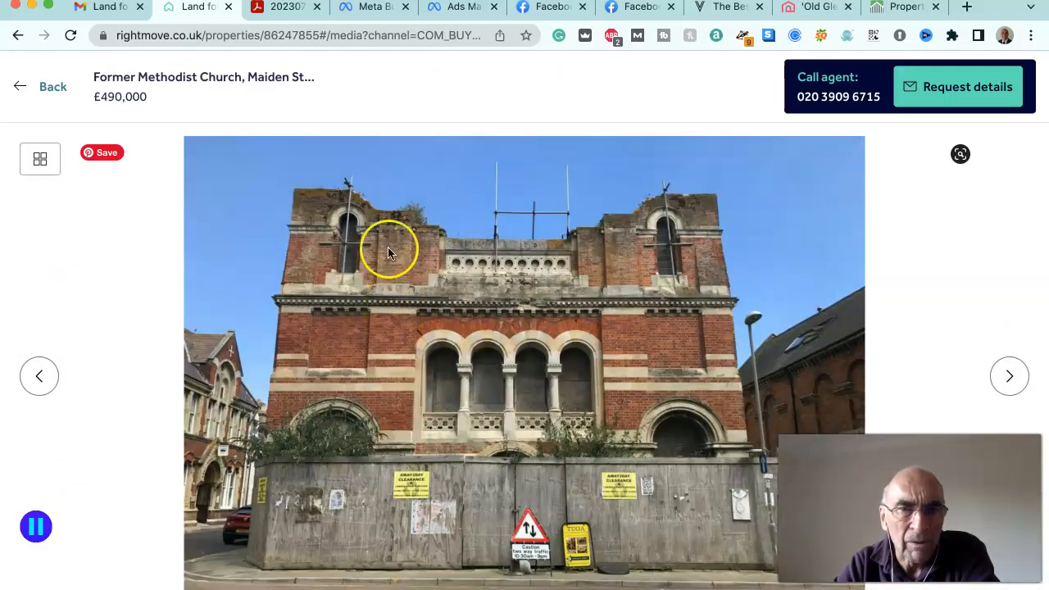
mouse_move(673, 302)
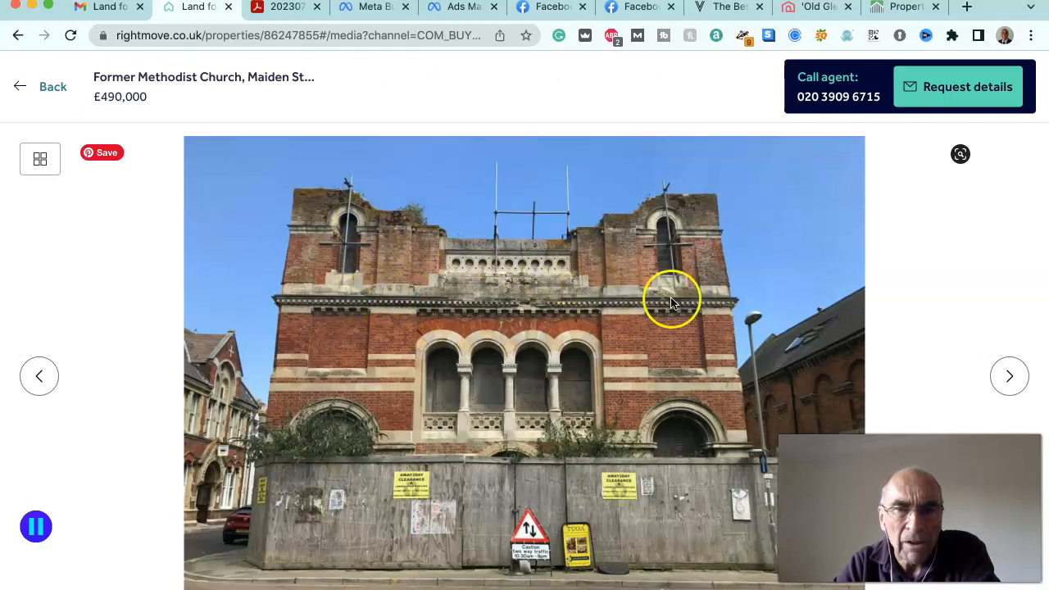
mouse_move(341, 252)
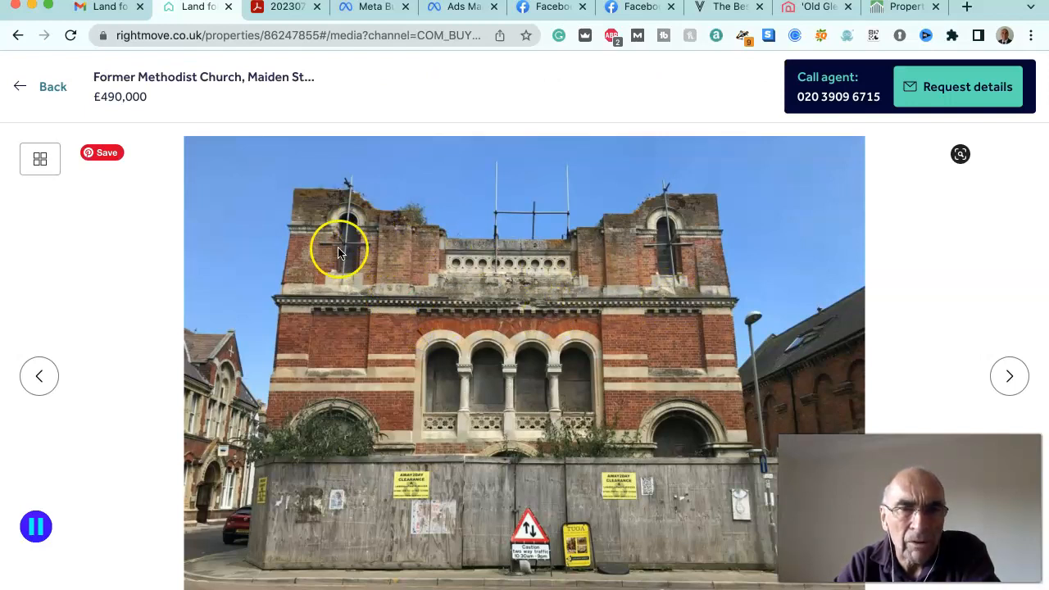
mouse_move(495, 254)
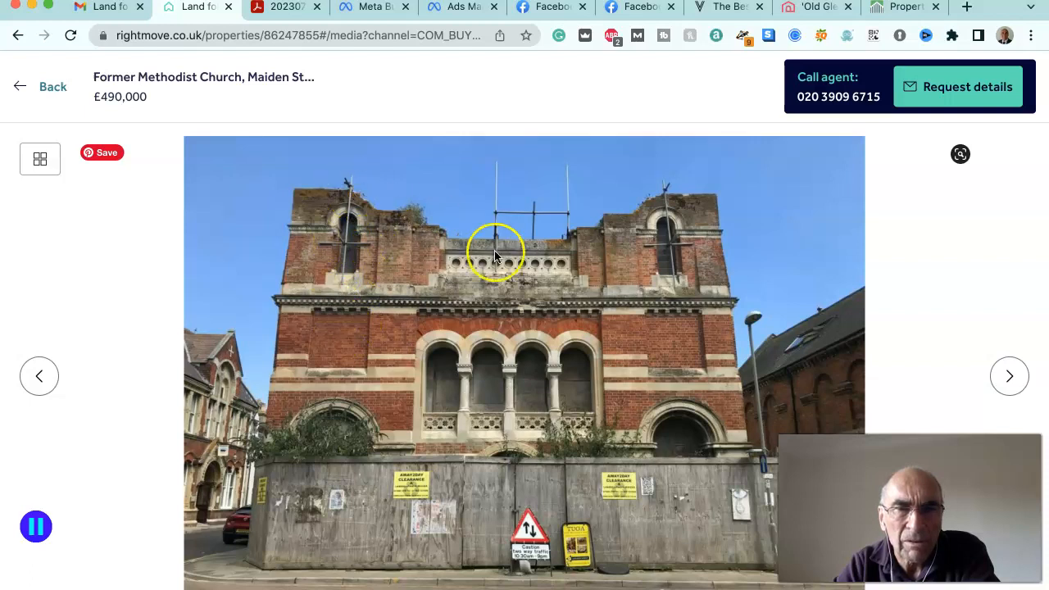
mouse_move(720, 255)
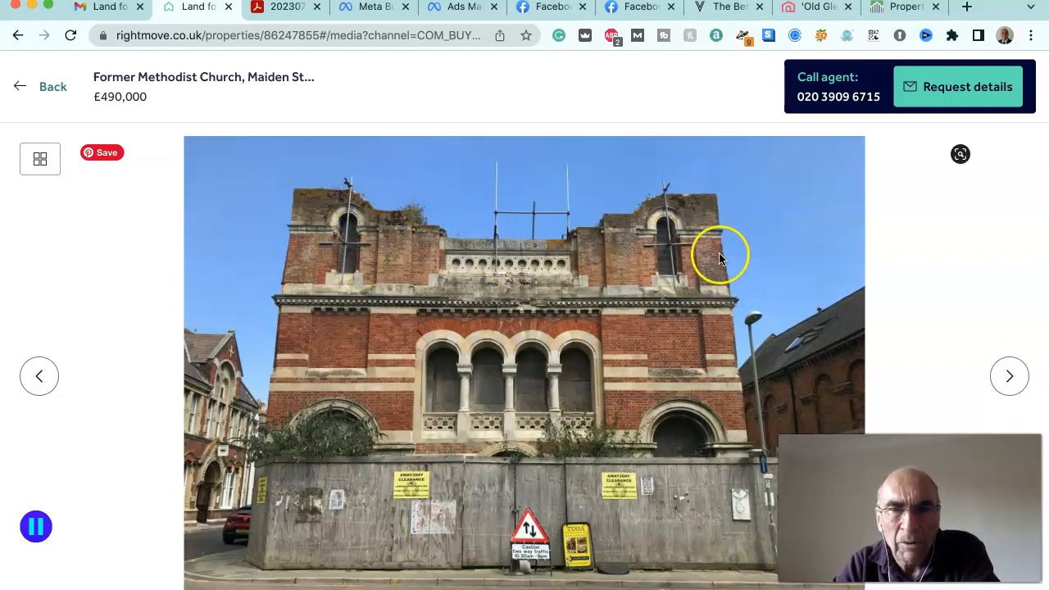
mouse_move(343, 203)
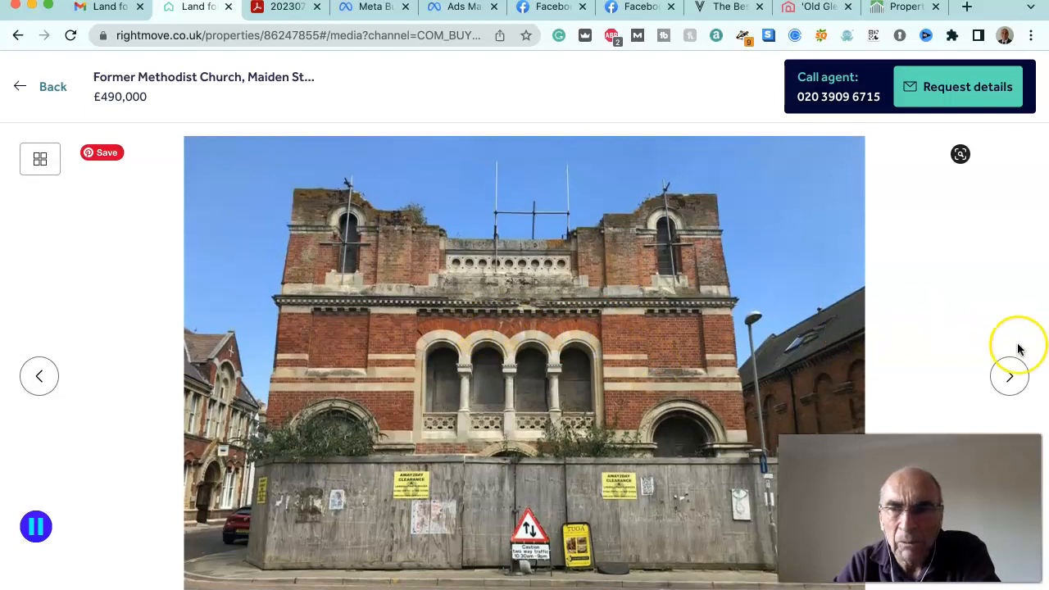
Advance through the church side views and detail shots to the red-outlined aerial site photo.
click(1010, 376)
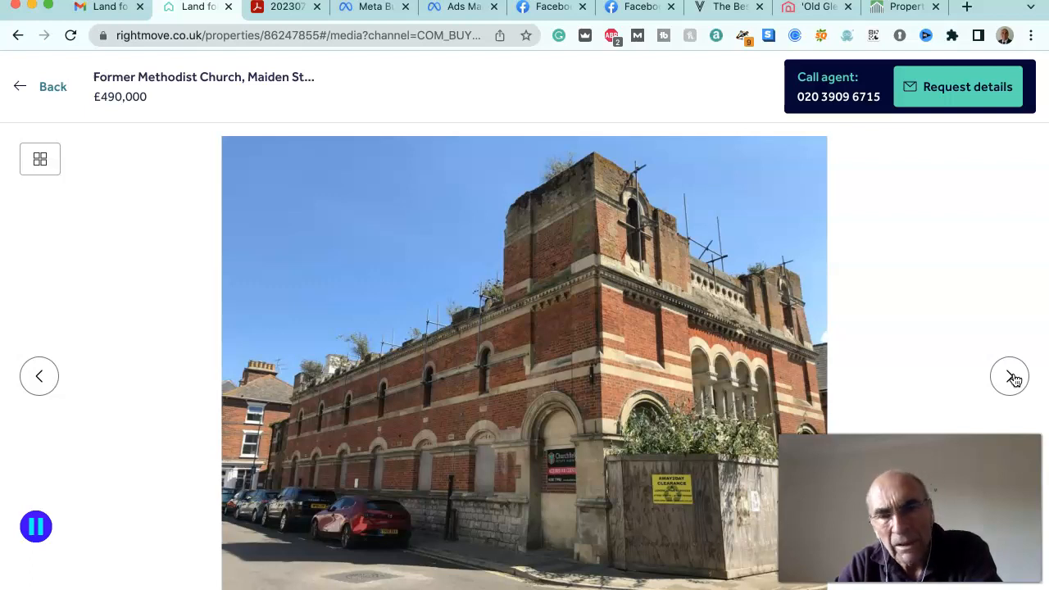
click(1010, 376)
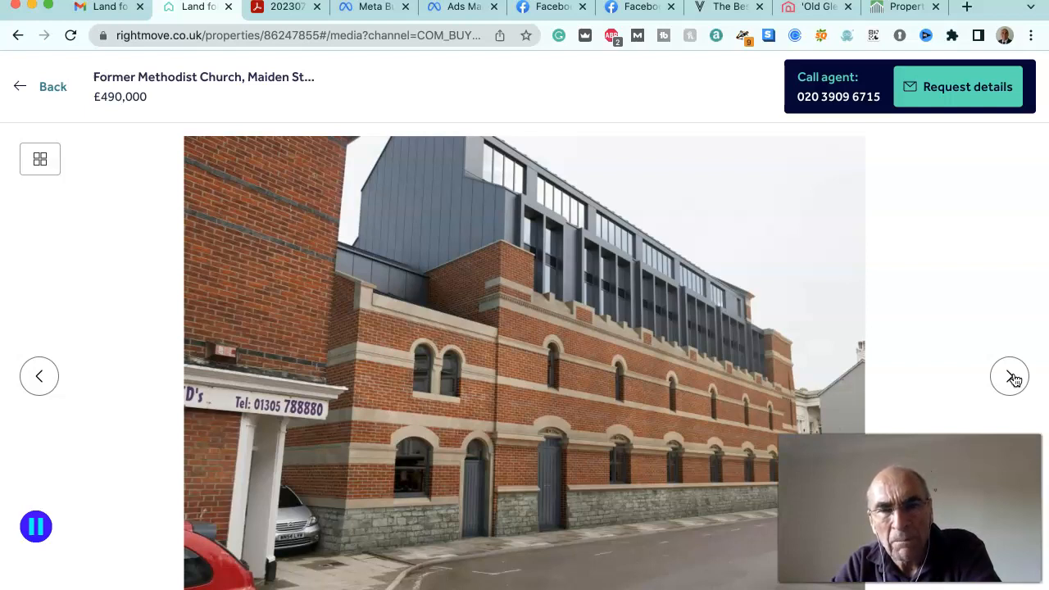
click(1010, 375)
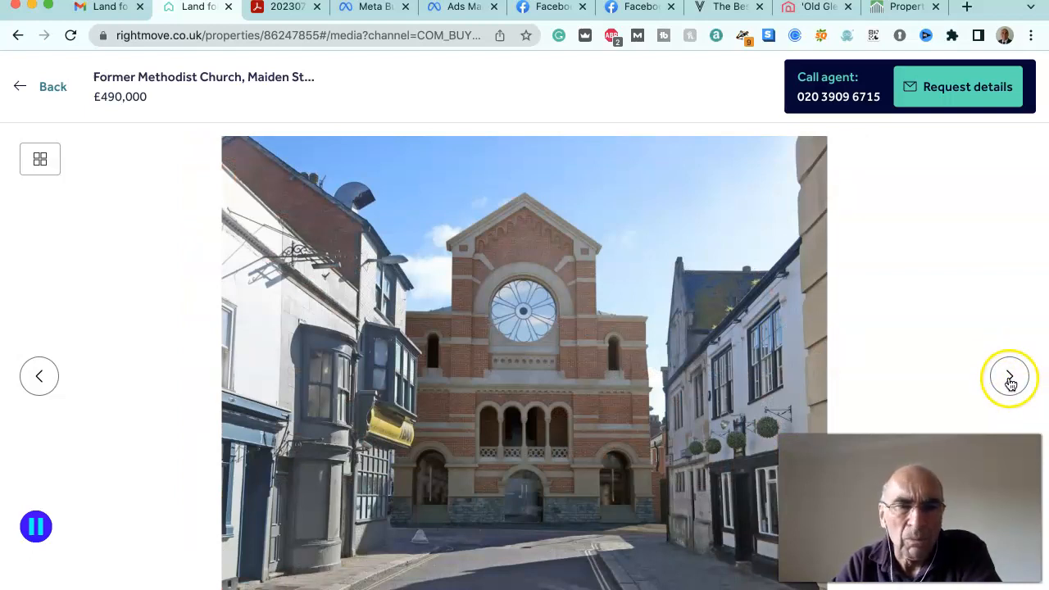
click(1010, 376)
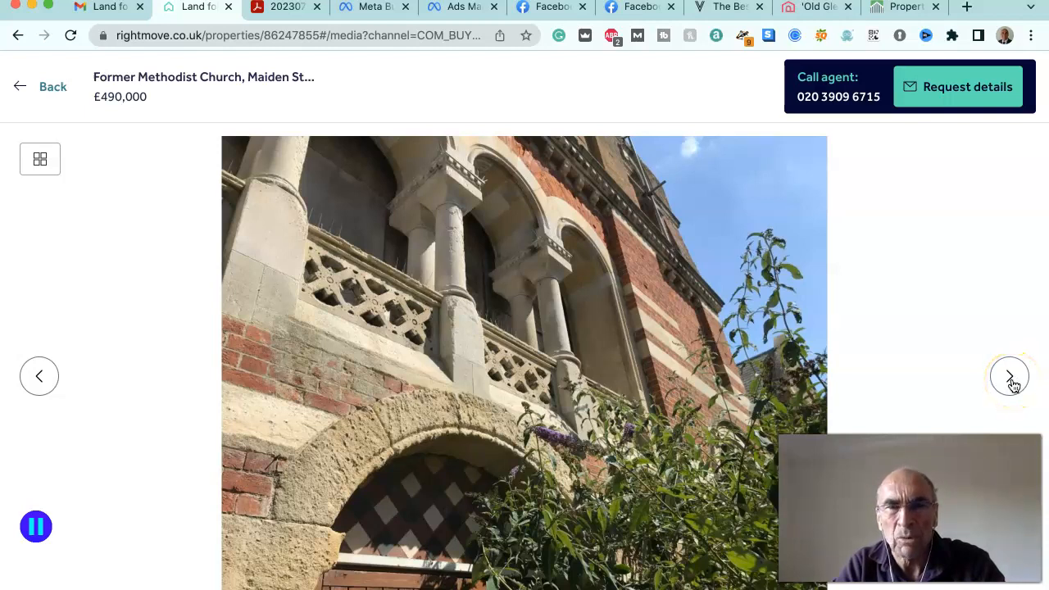
click(1010, 376)
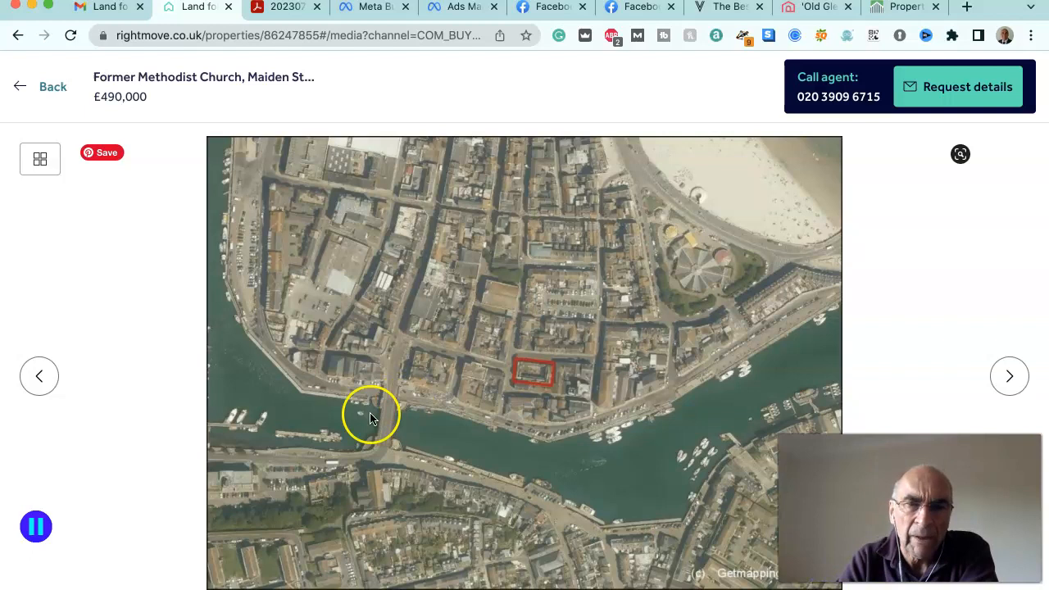
mouse_move(551, 379)
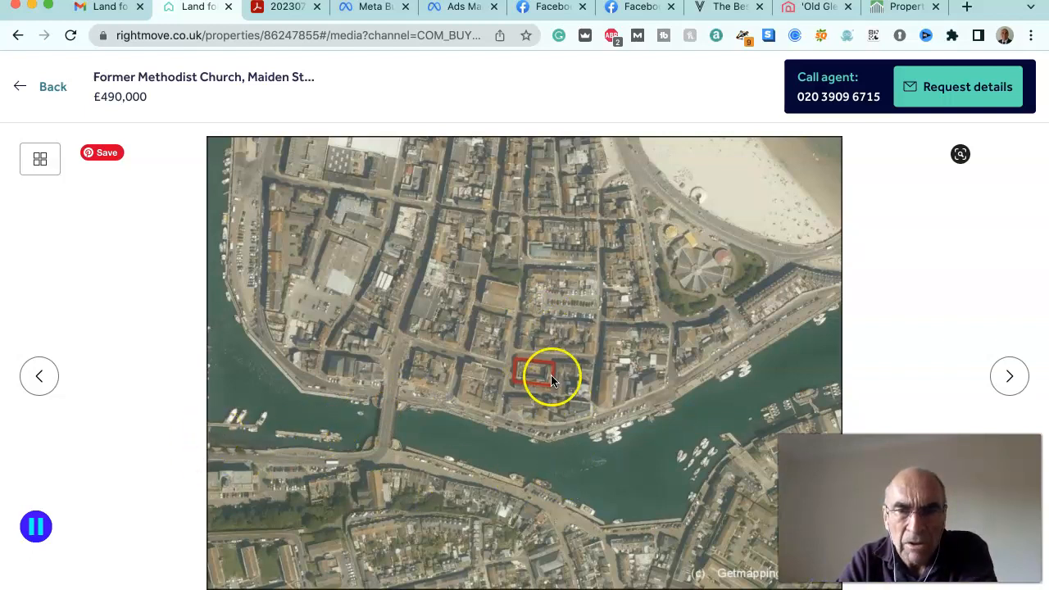
mouse_move(608, 463)
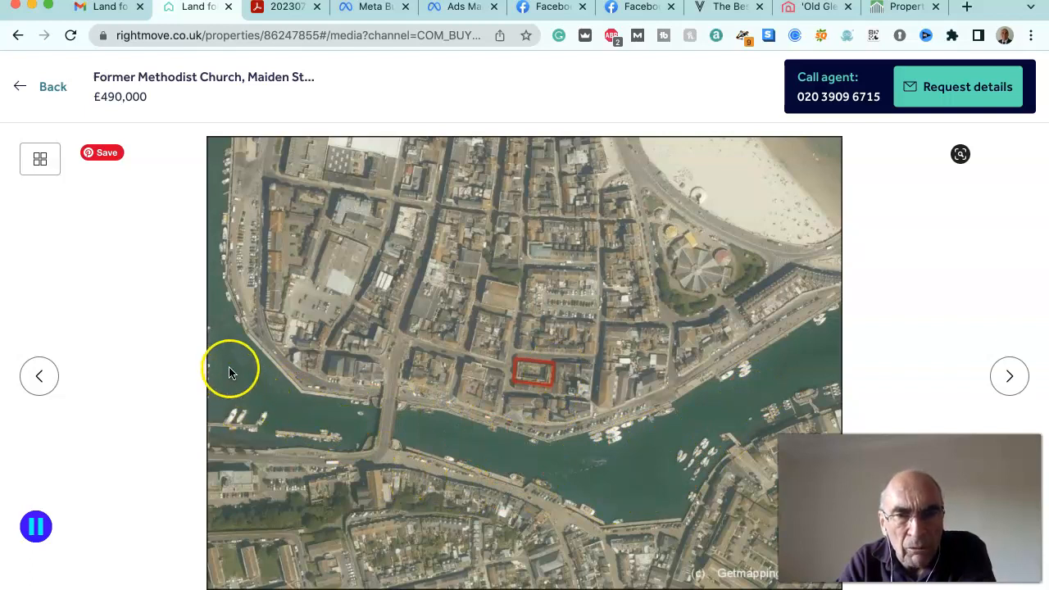
mouse_move(500, 456)
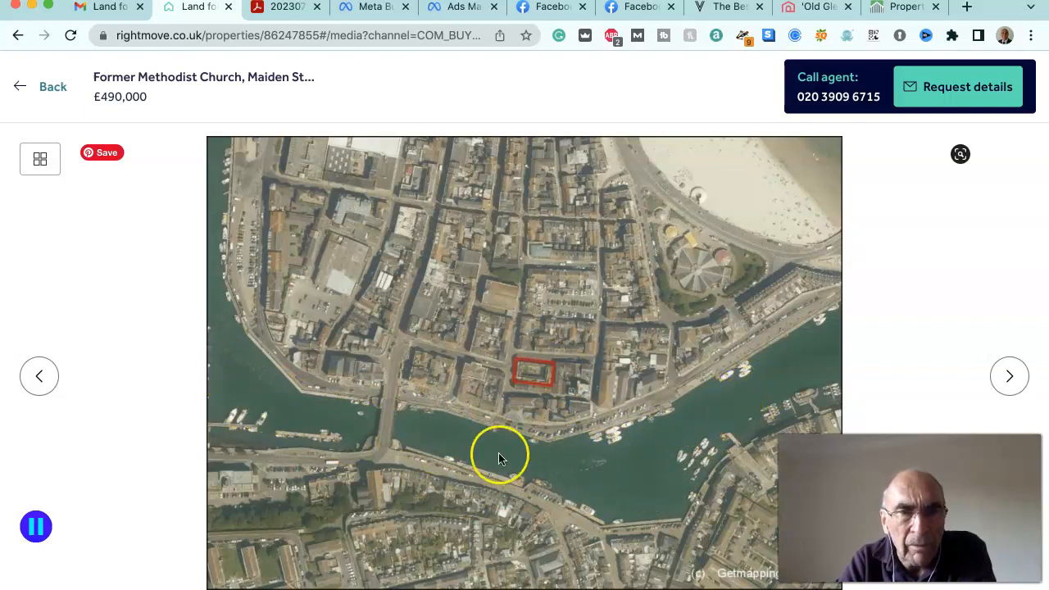
mouse_move(619, 468)
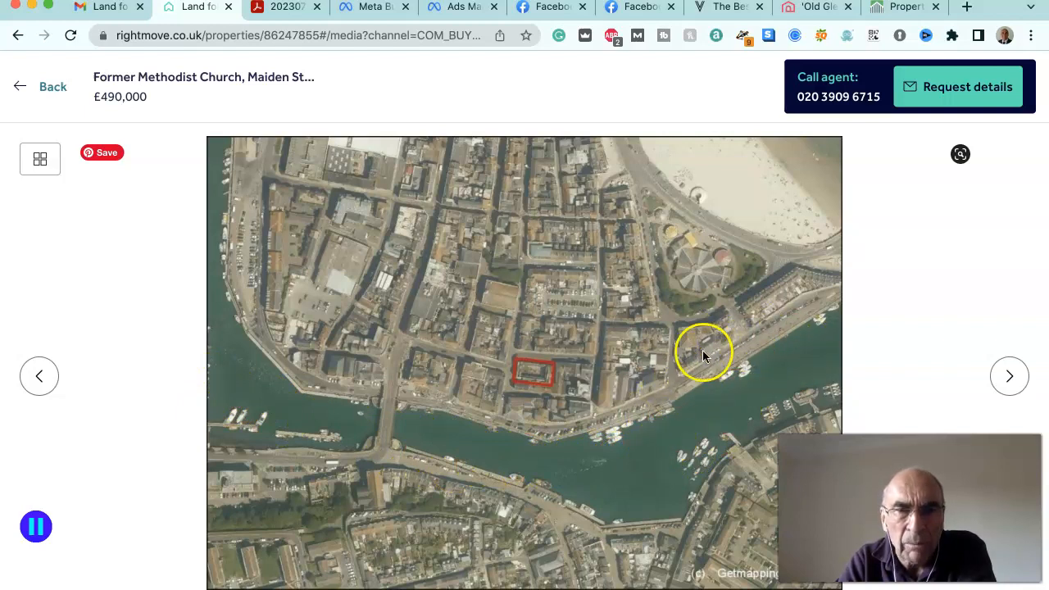
Advance one photo past the aerial map to the arched stone balcony close-up.
click(1010, 376)
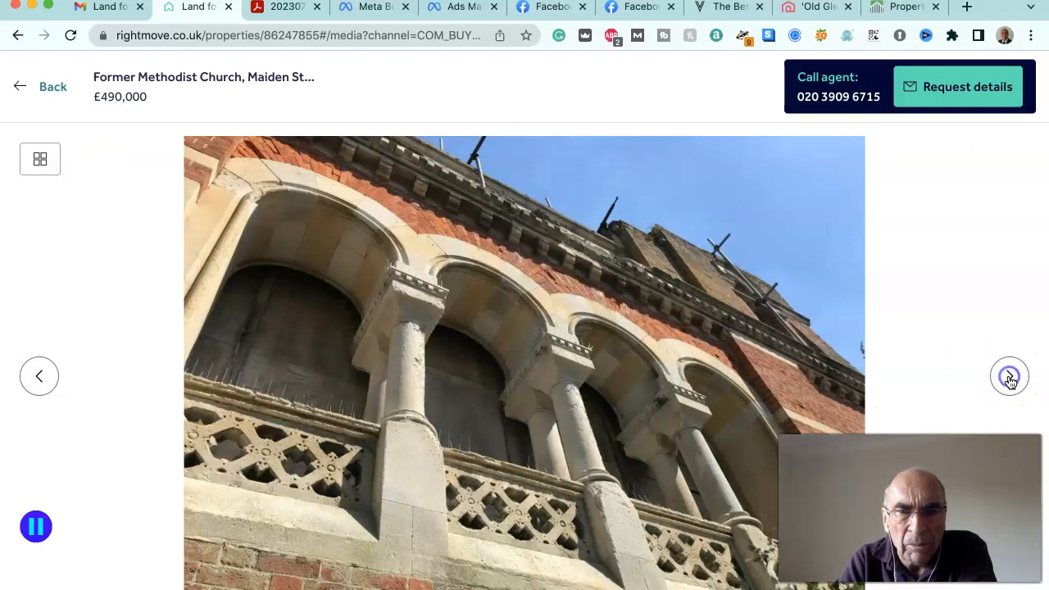
Cycle through the street exterior and redevelopment renderings to the balcony-with-greenery close-up.
click(1010, 375)
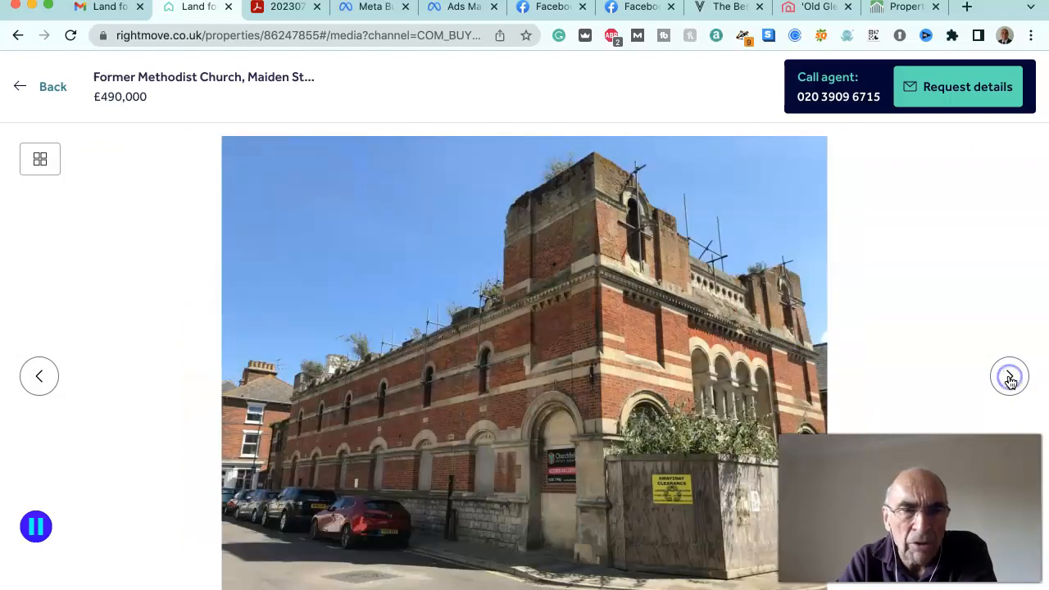
click(1010, 376)
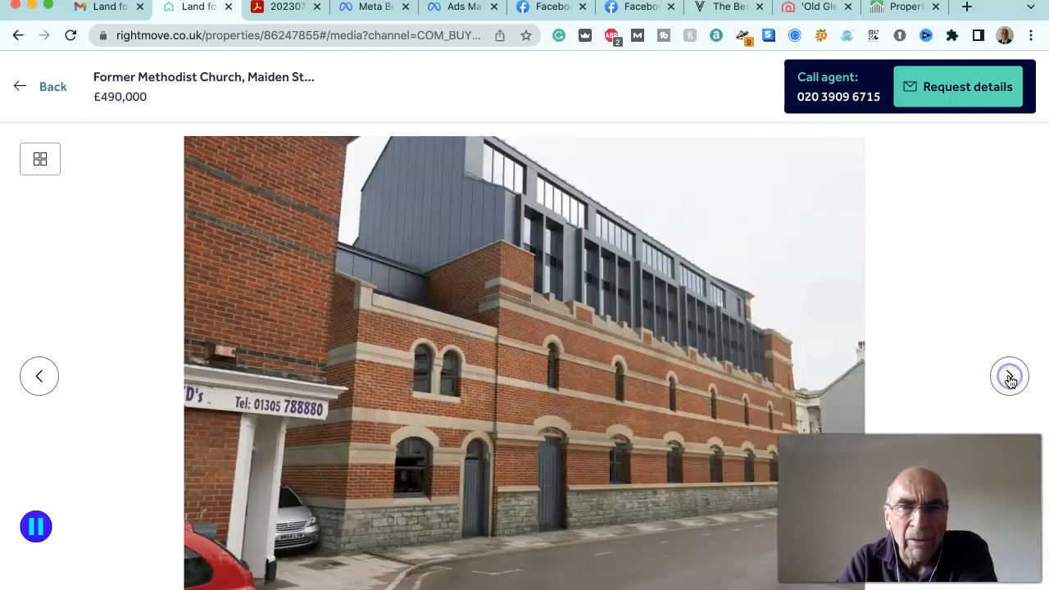
click(1010, 375)
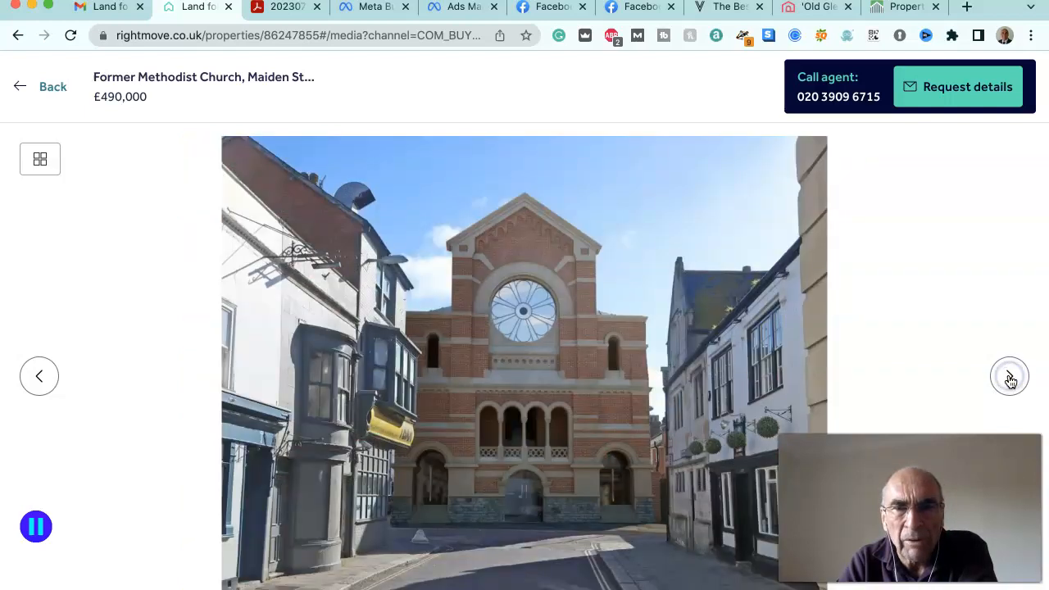
click(1010, 375)
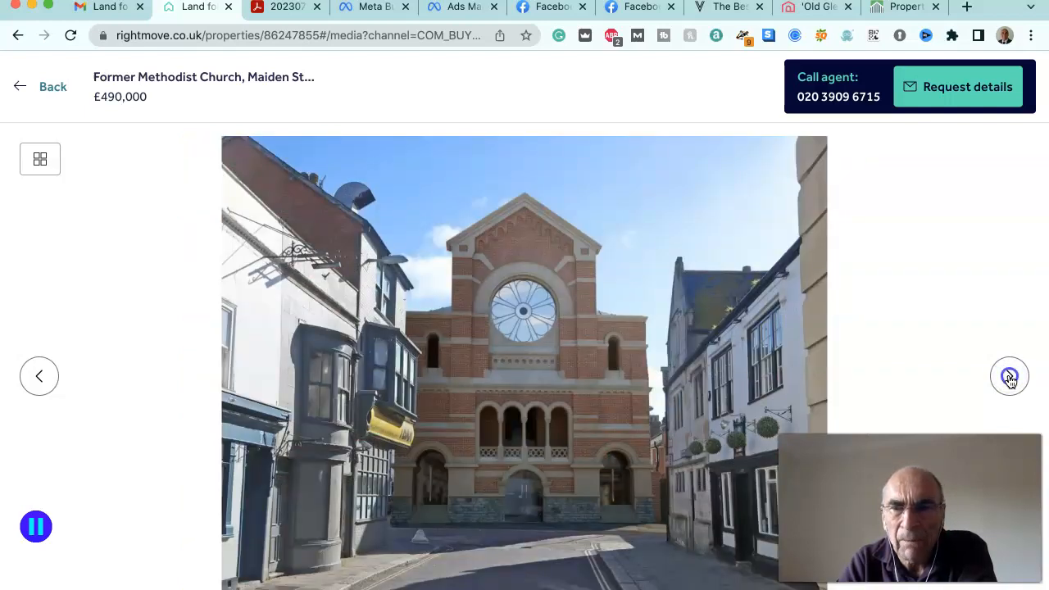
click(1010, 376)
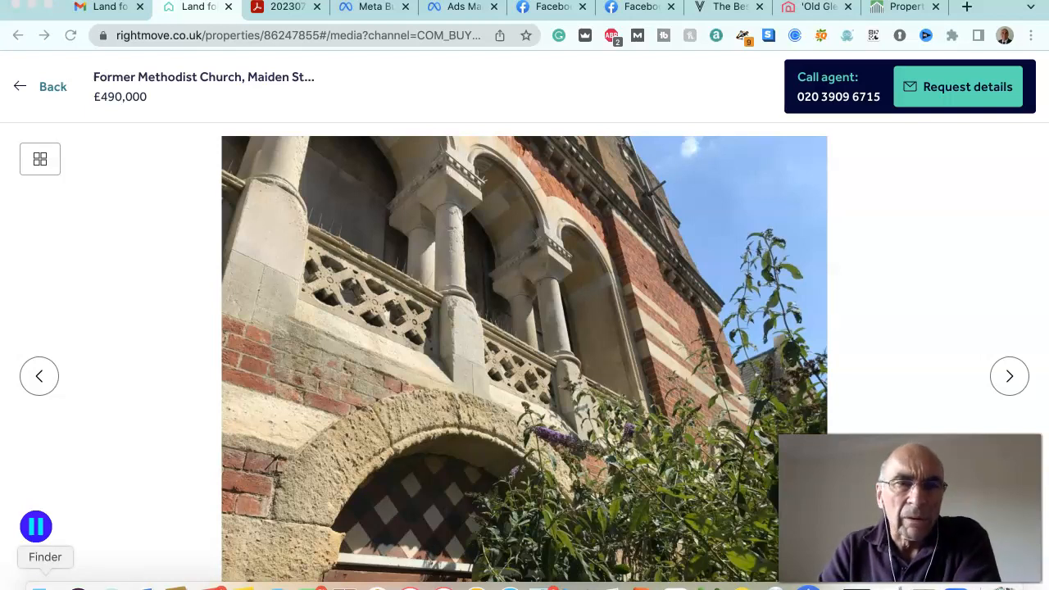
Open 'PropertyData development calculation (92).csv' from Downloads in Excel.
click(36, 524)
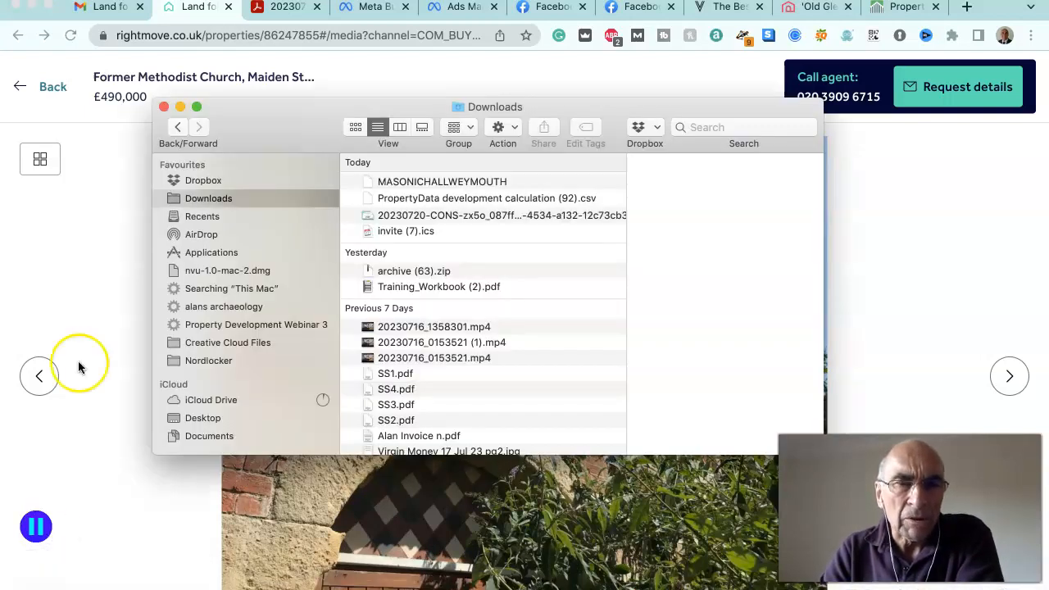
click(442, 181)
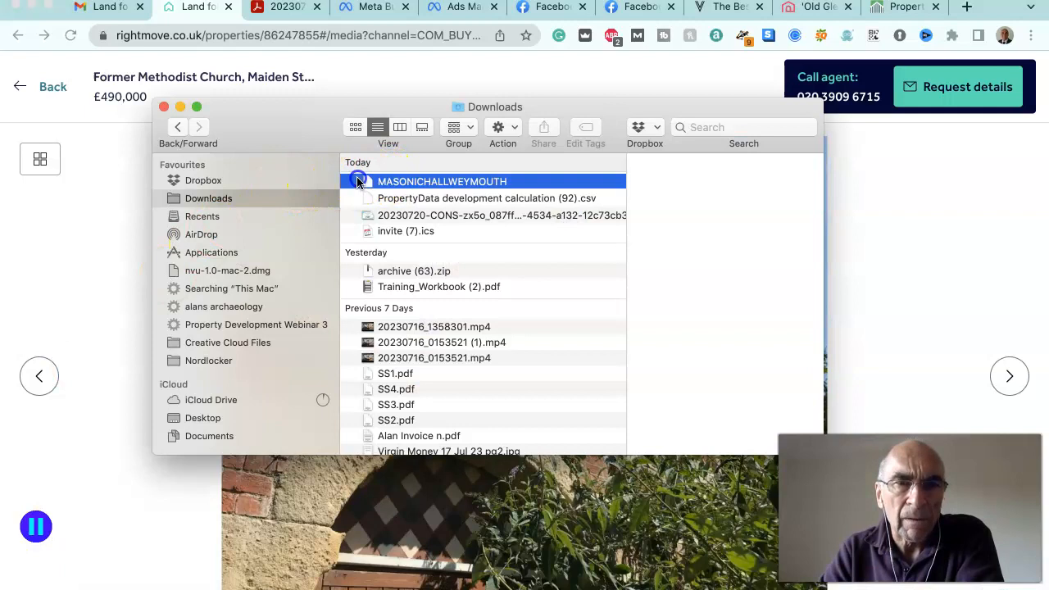
click(443, 181)
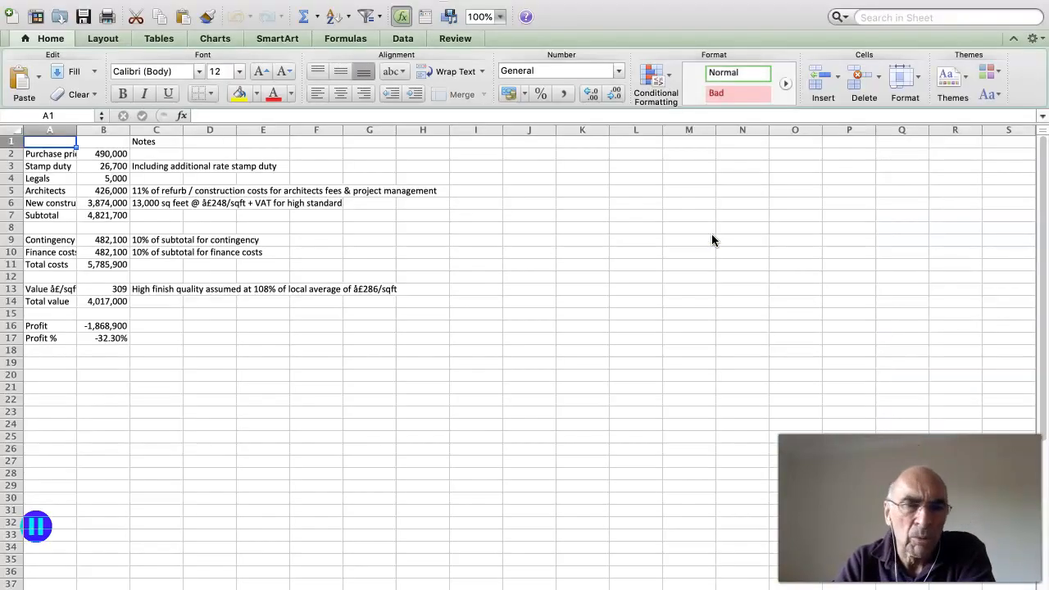
mouse_move(597, 351)
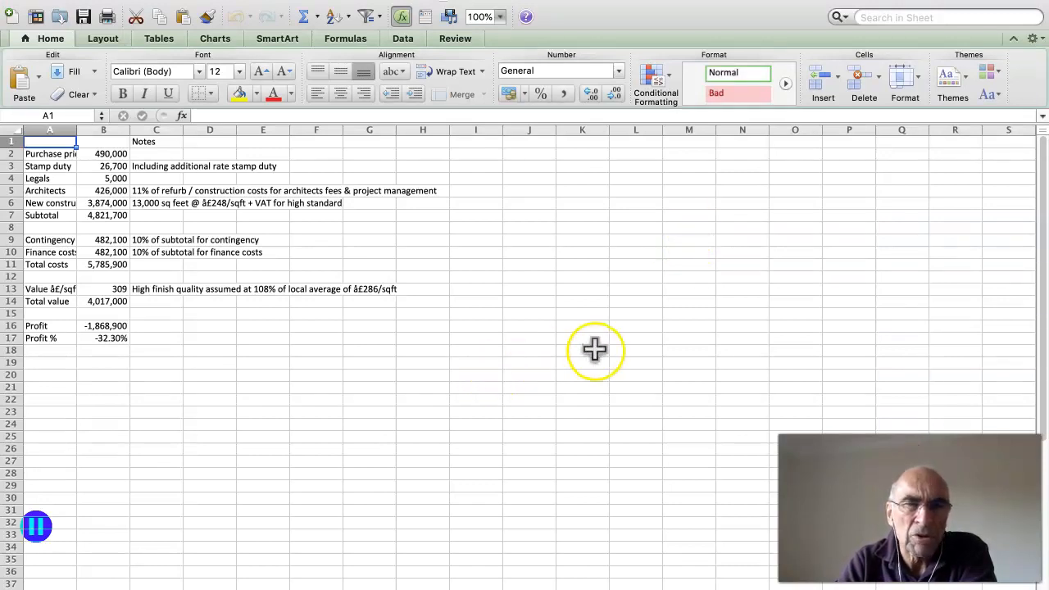
mouse_move(435, 282)
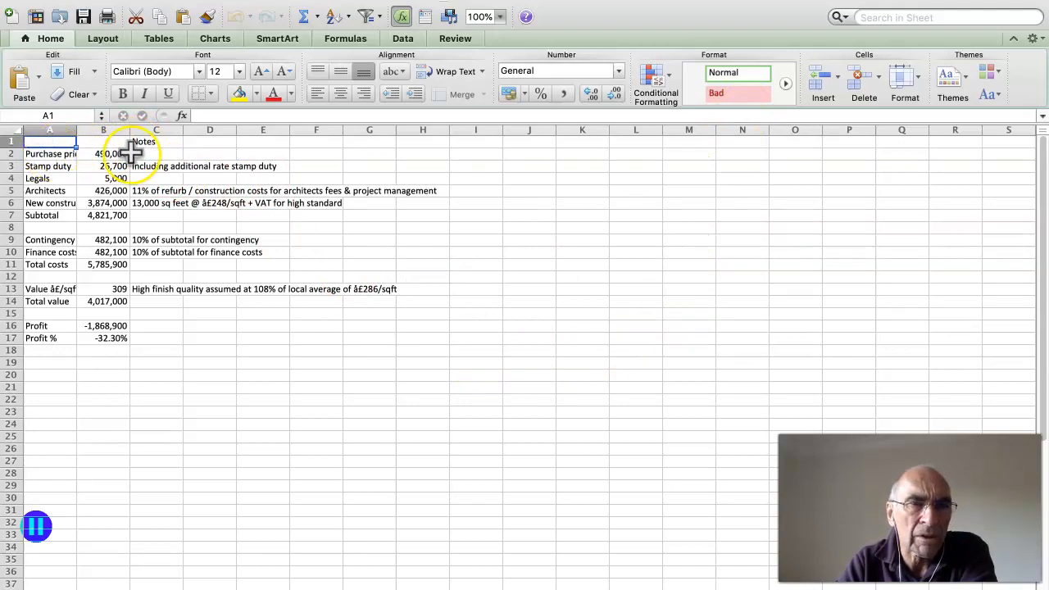
mouse_move(213, 150)
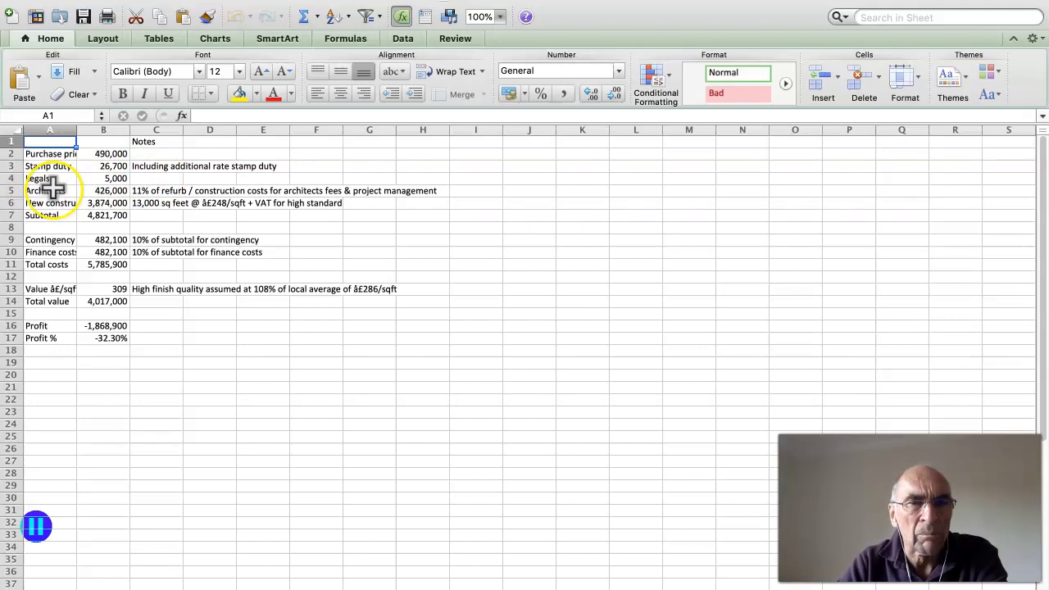
mouse_move(385, 172)
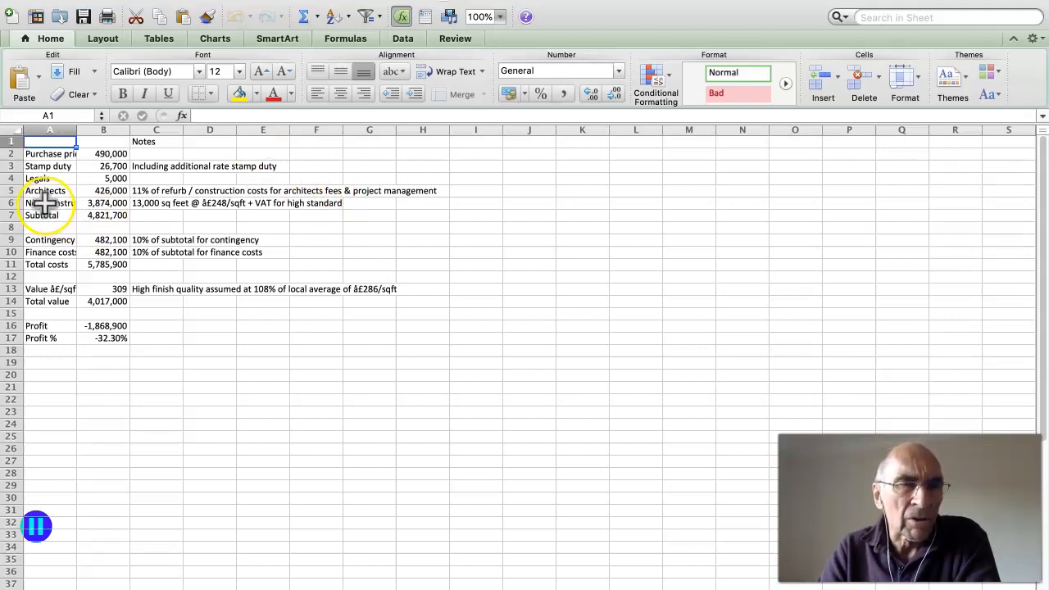
mouse_move(387, 190)
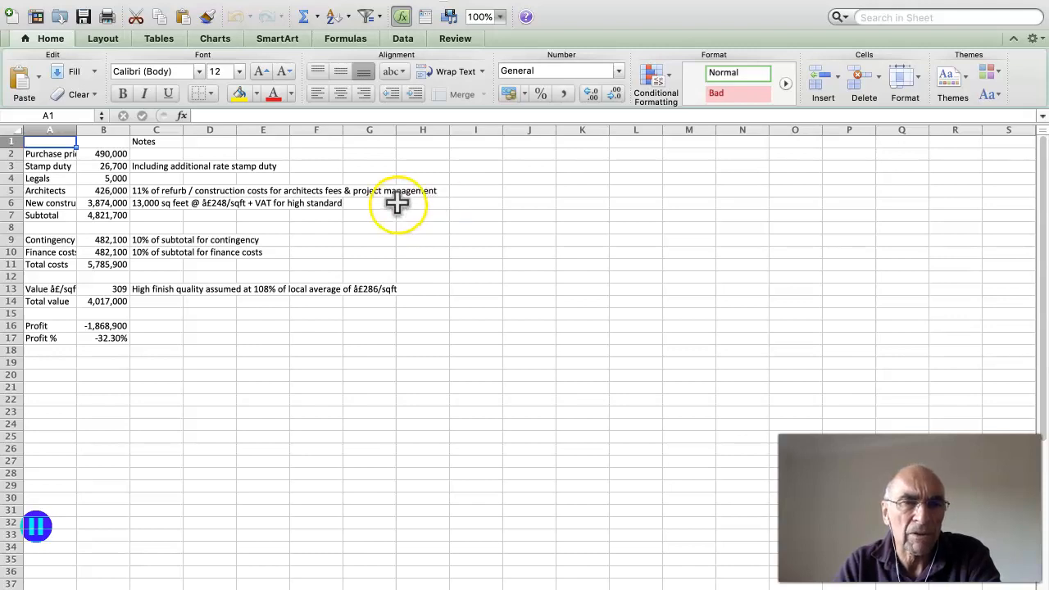
mouse_move(249, 203)
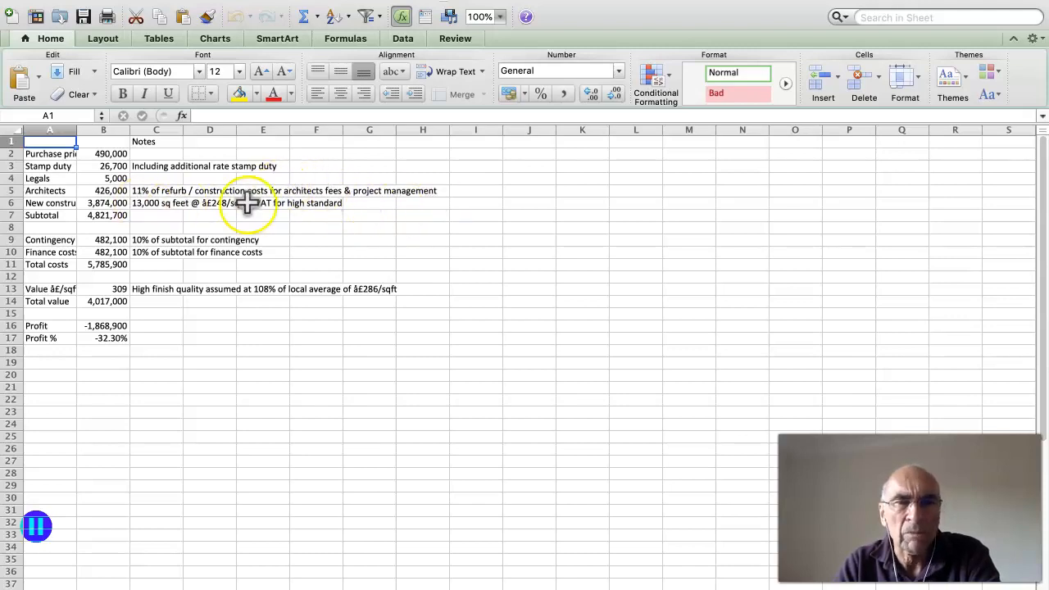
mouse_move(401, 207)
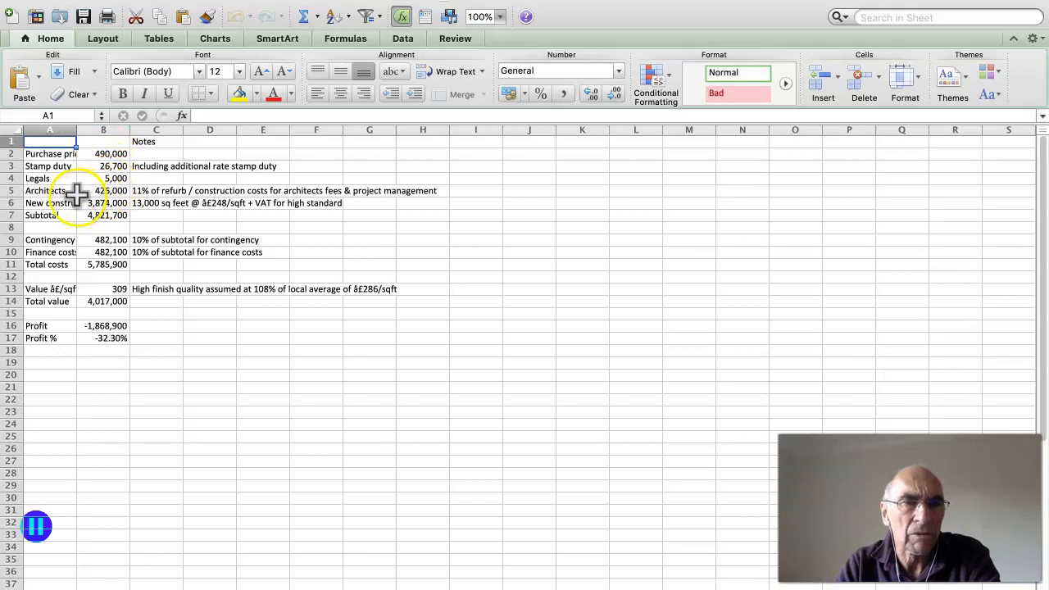
mouse_move(172, 211)
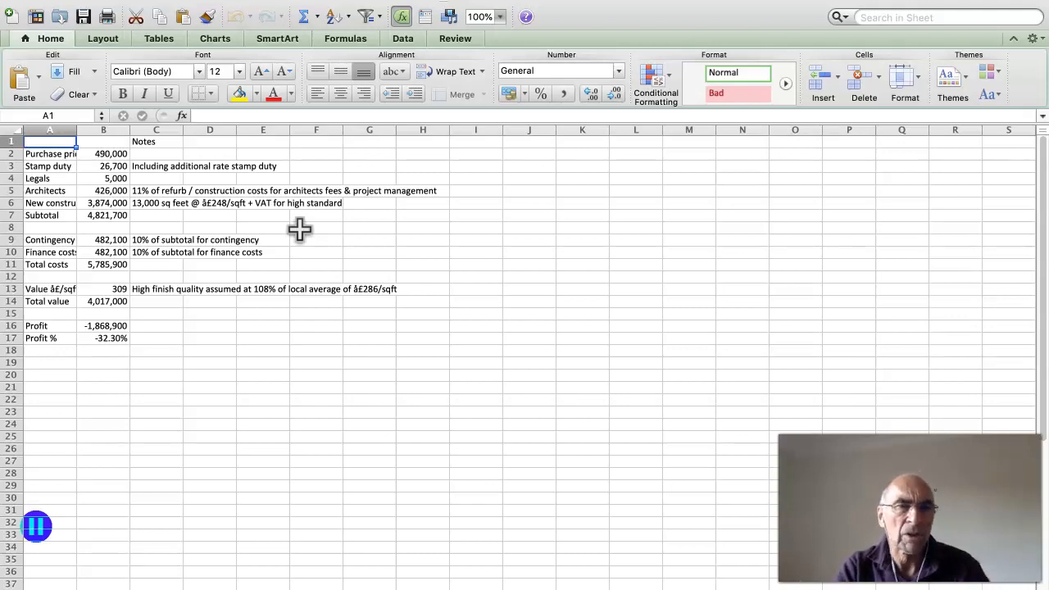
mouse_move(167, 210)
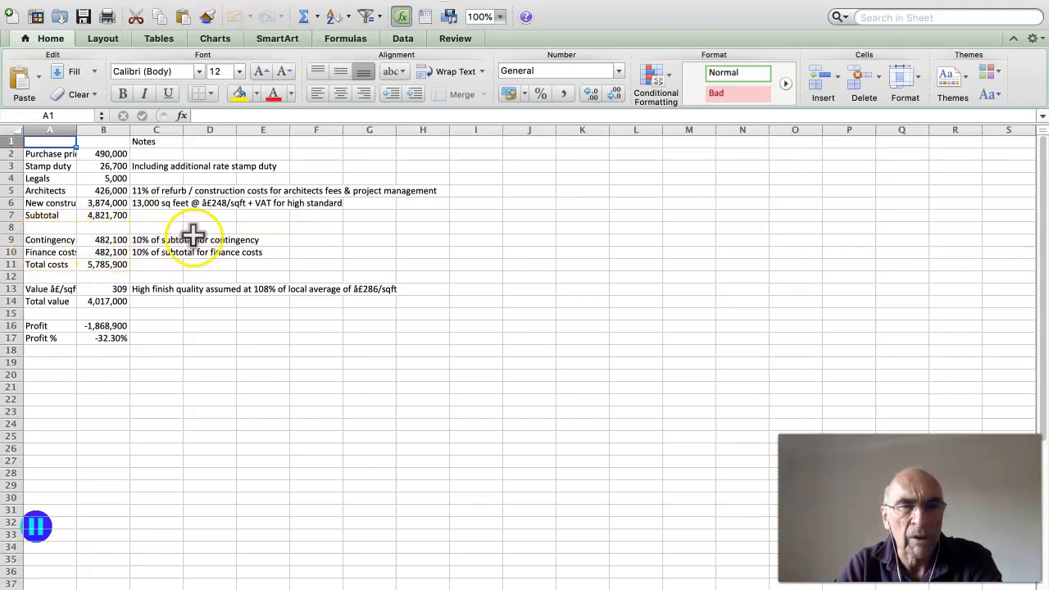
mouse_move(311, 236)
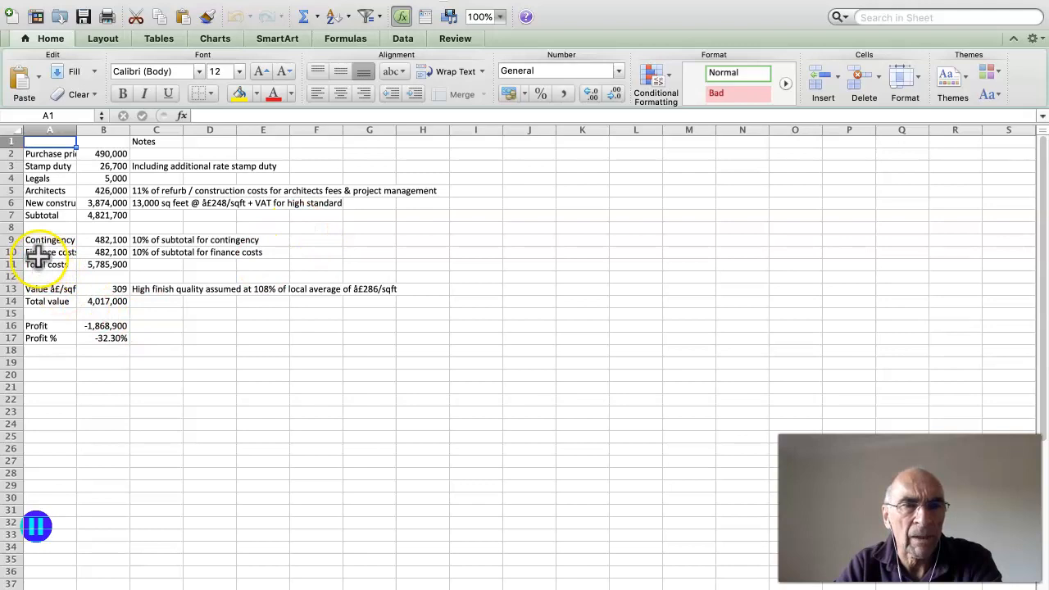
mouse_move(328, 246)
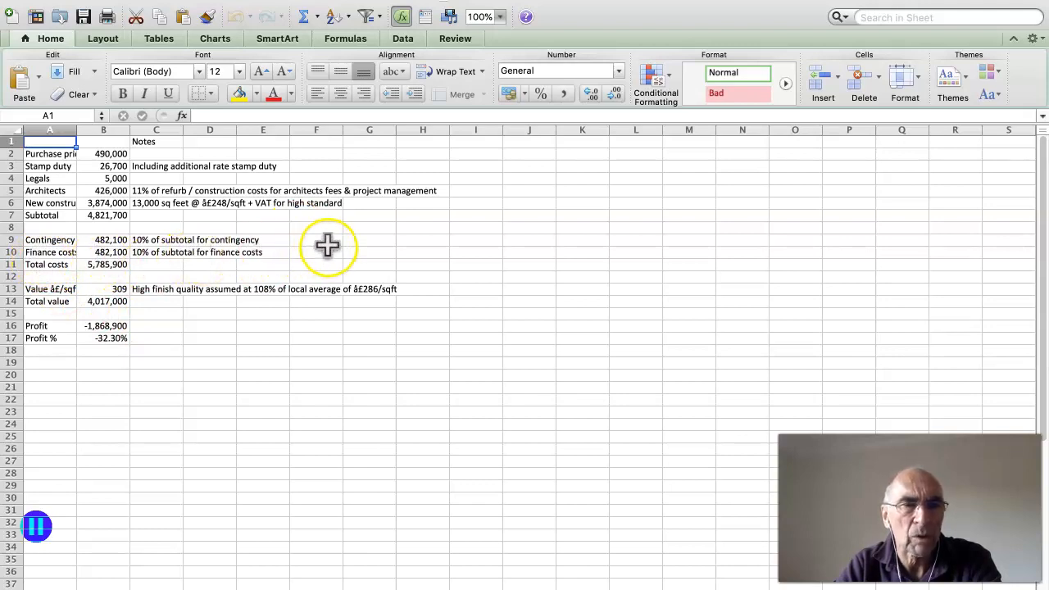
mouse_move(316, 248)
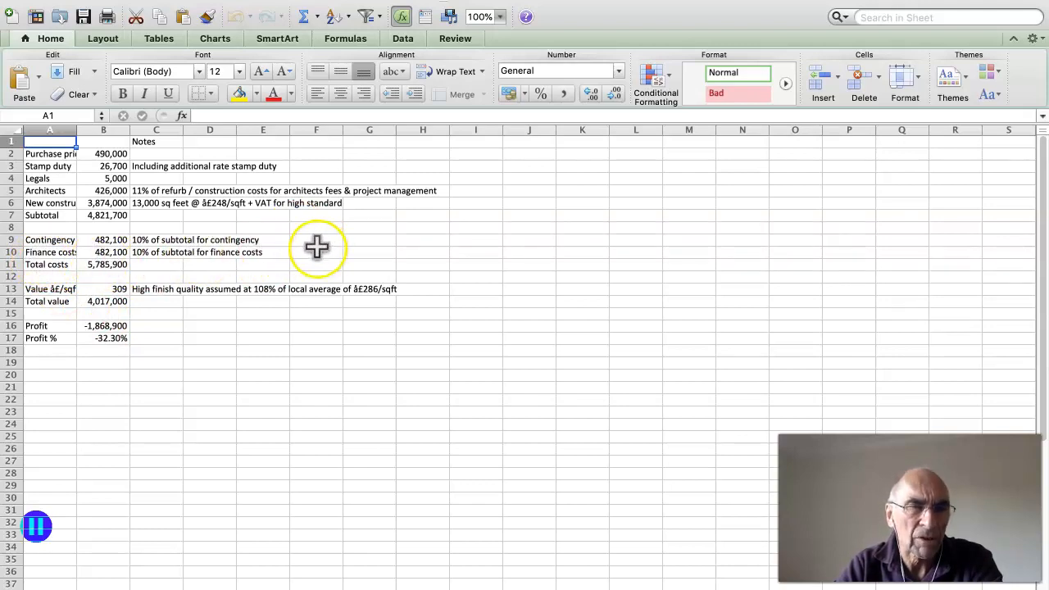
mouse_move(200, 214)
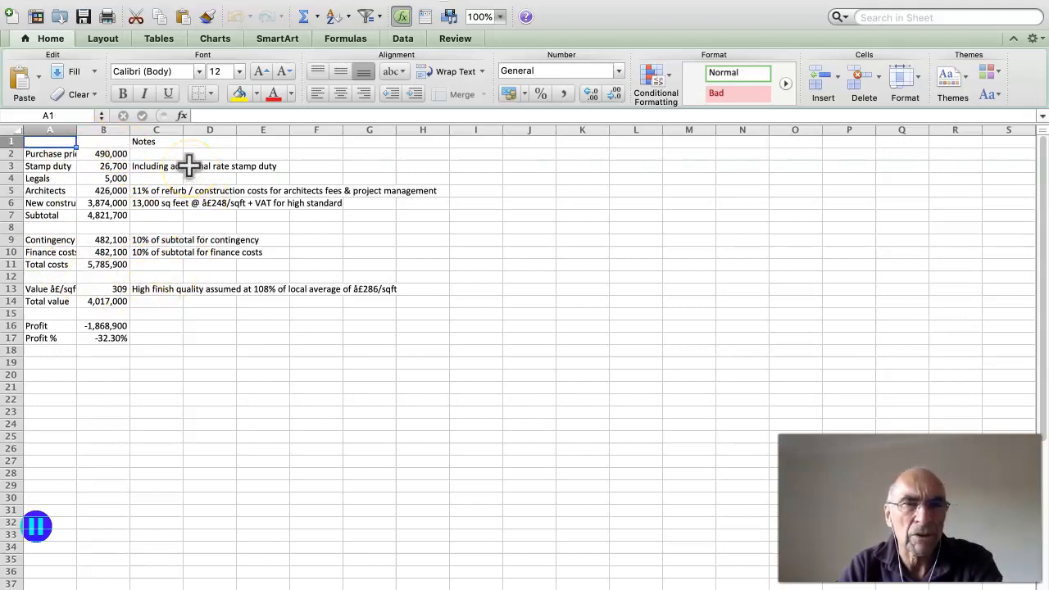
mouse_move(637, 231)
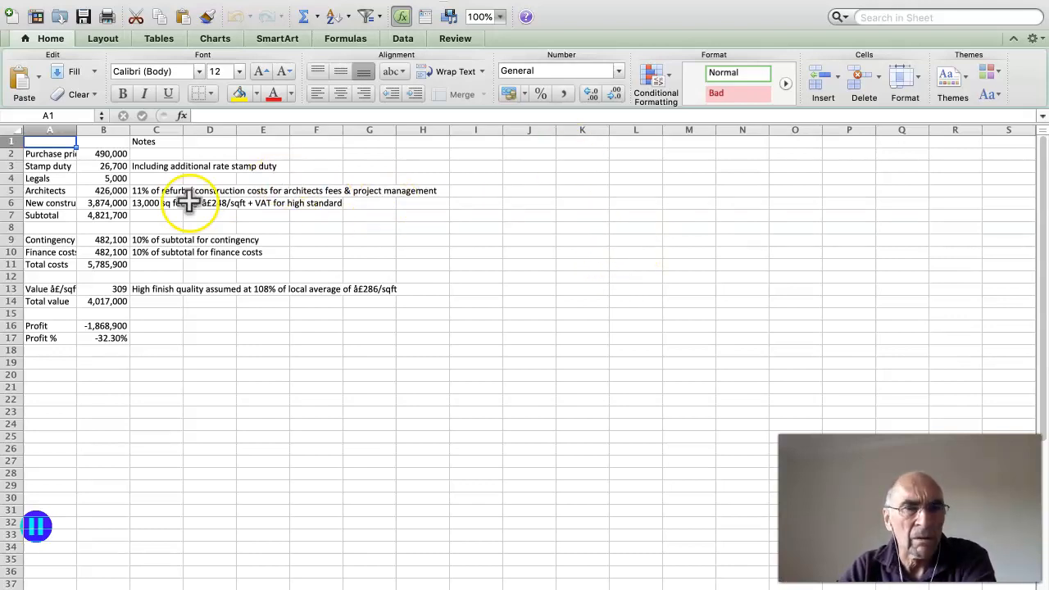
mouse_move(36, 275)
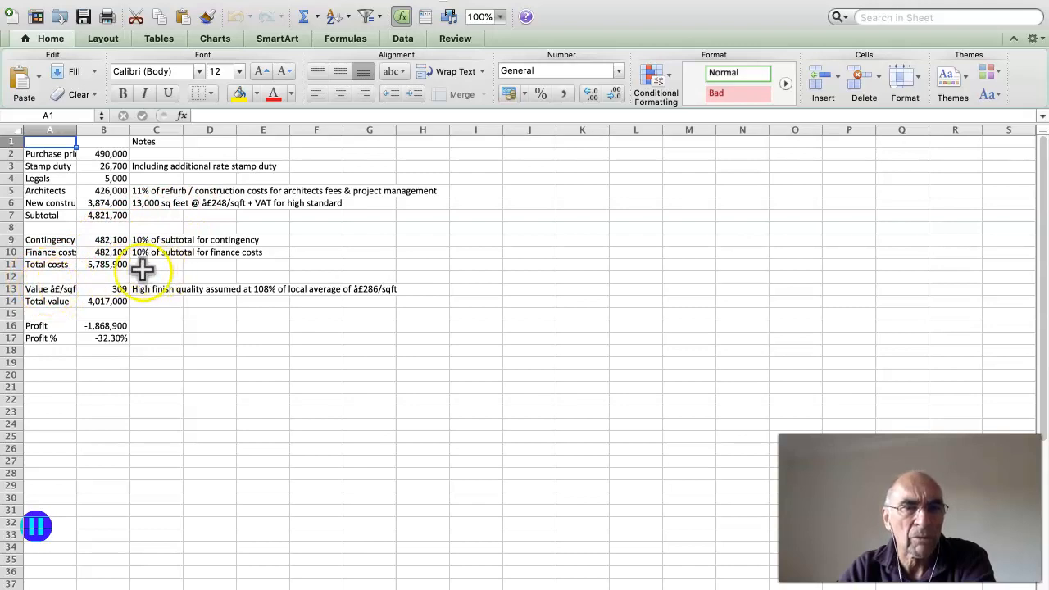
mouse_move(206, 261)
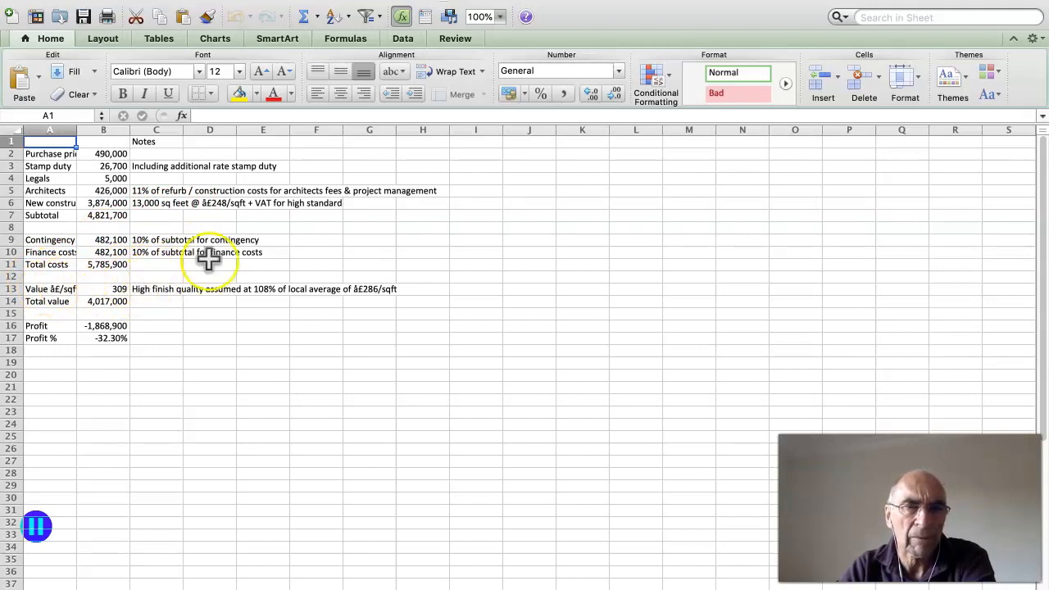
mouse_move(177, 270)
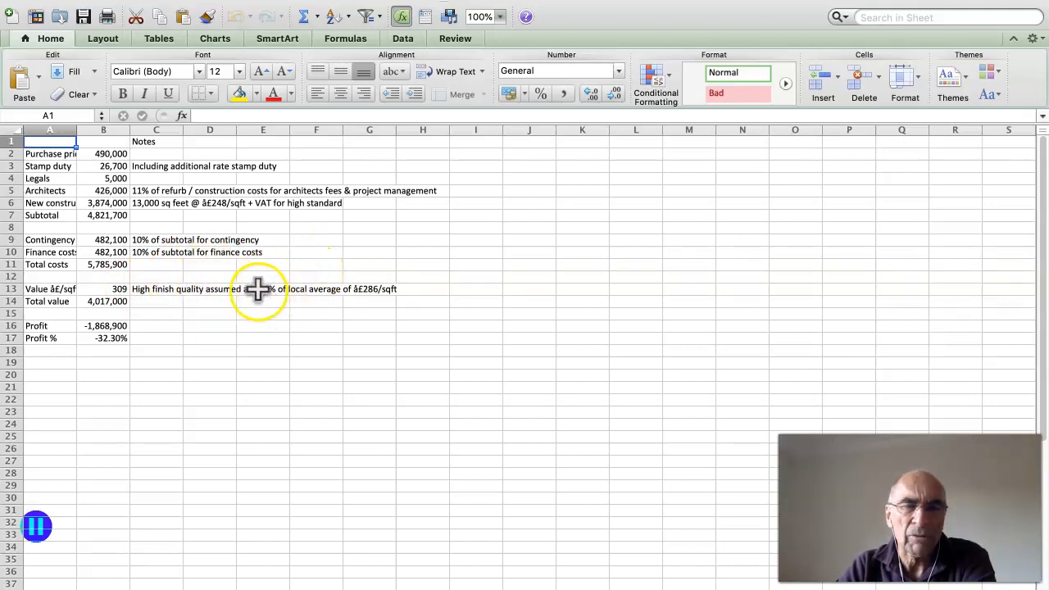
mouse_move(336, 276)
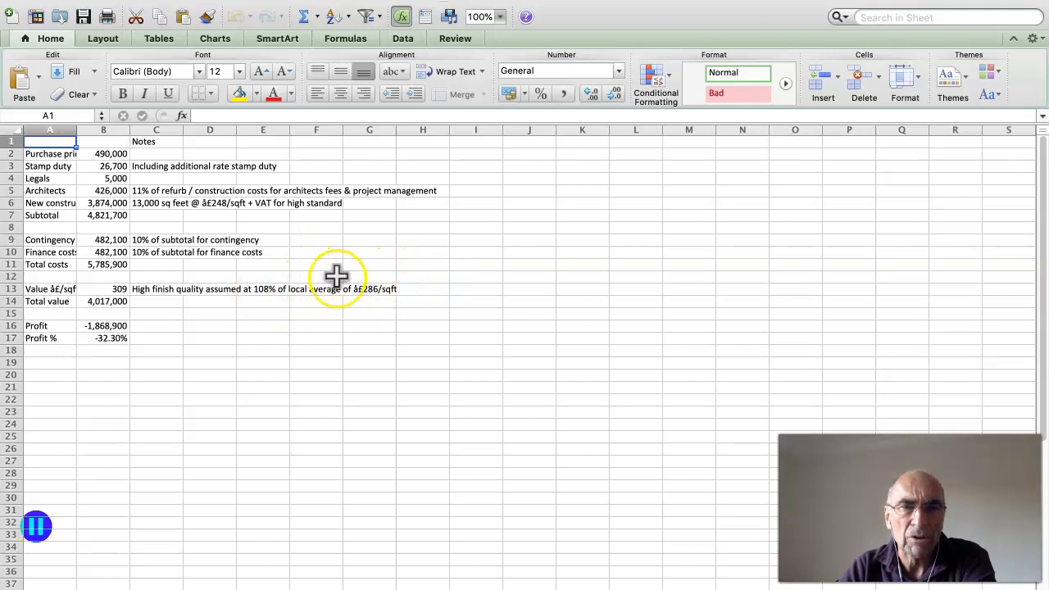
mouse_move(410, 288)
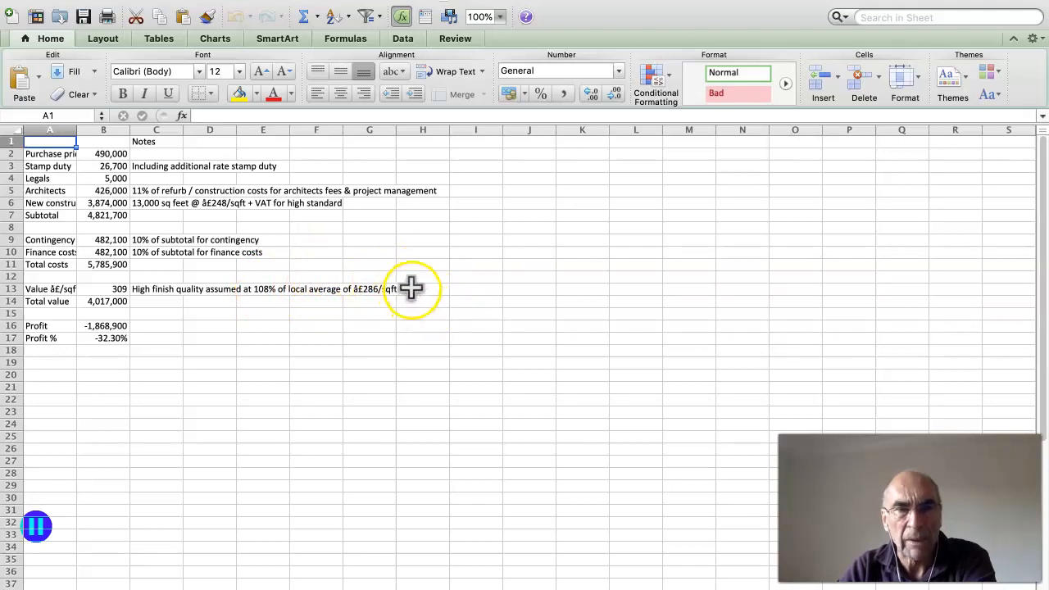
mouse_move(416, 285)
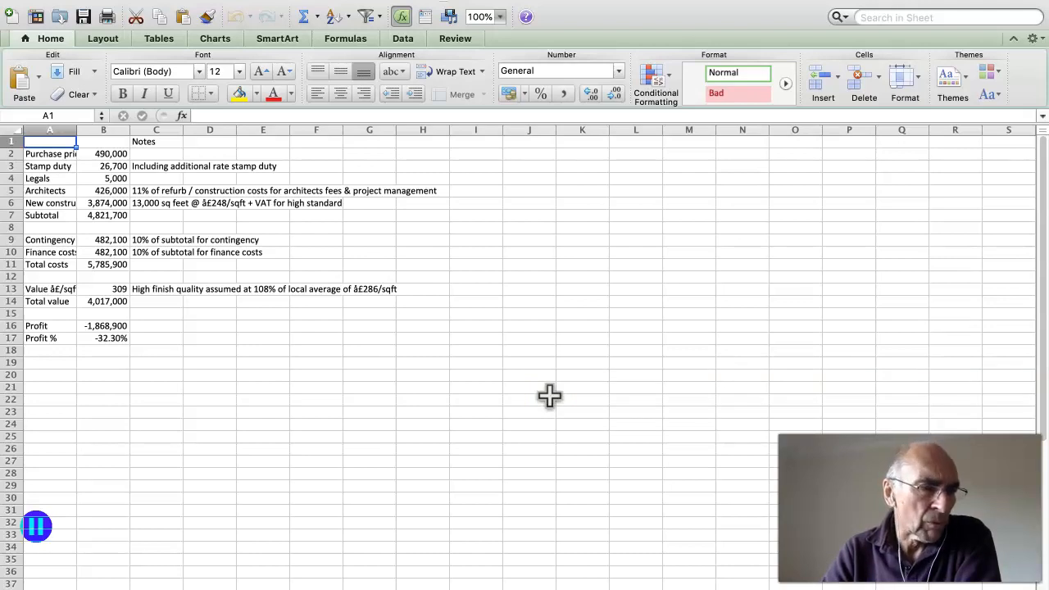
mouse_move(407, 364)
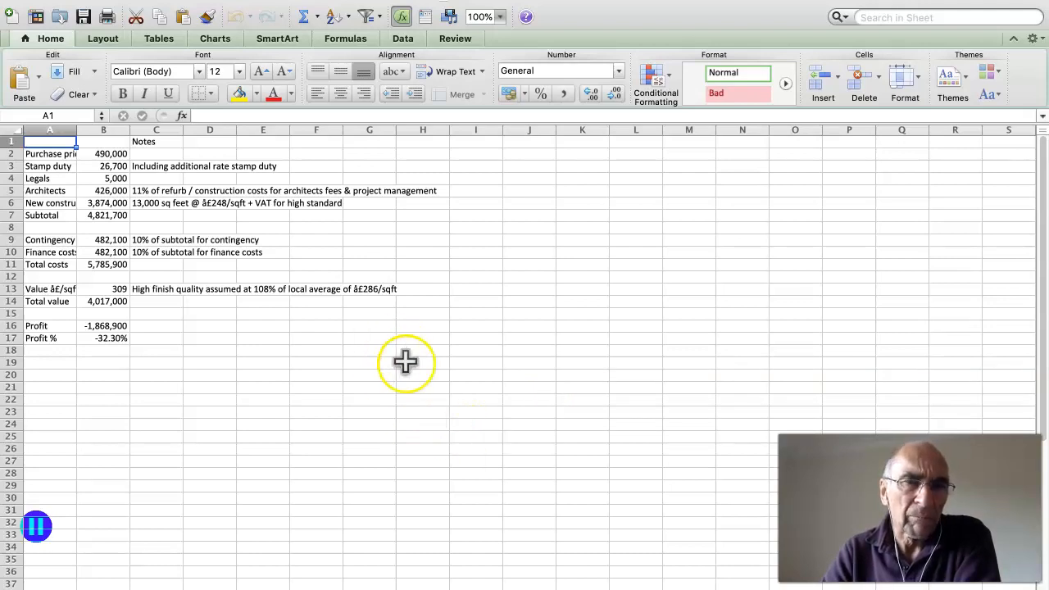
mouse_move(433, 393)
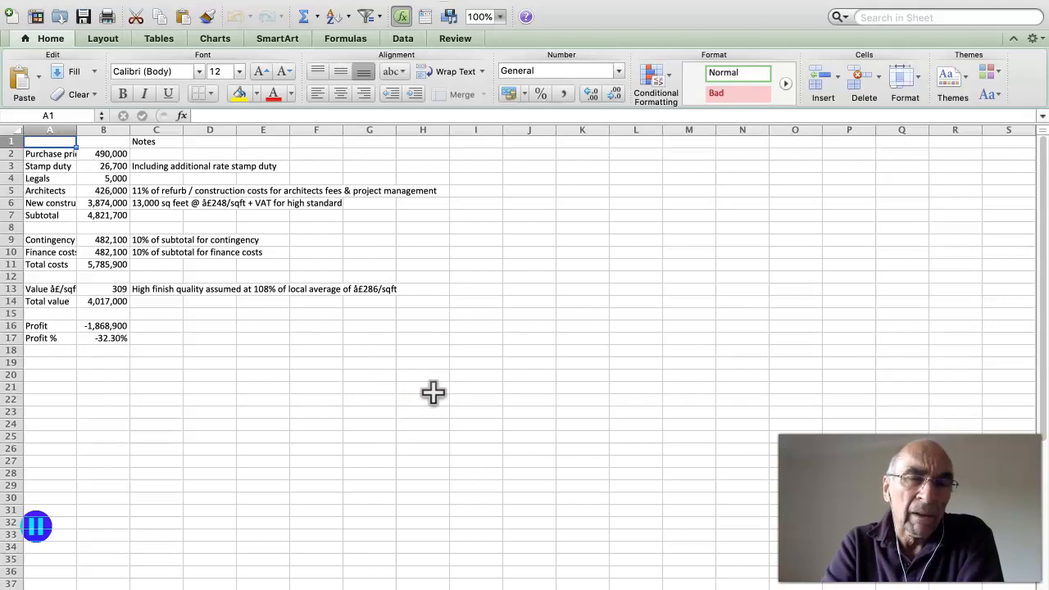